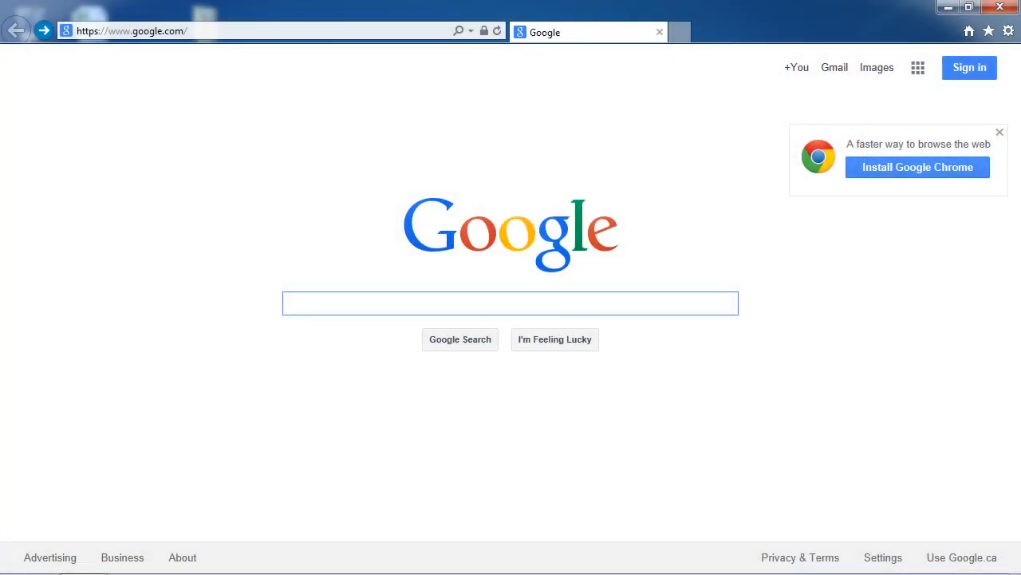
Navigate the browser to best-pdf-converter.net, the Wondershare PDF Converter Pro advert page
left_click(511, 303)
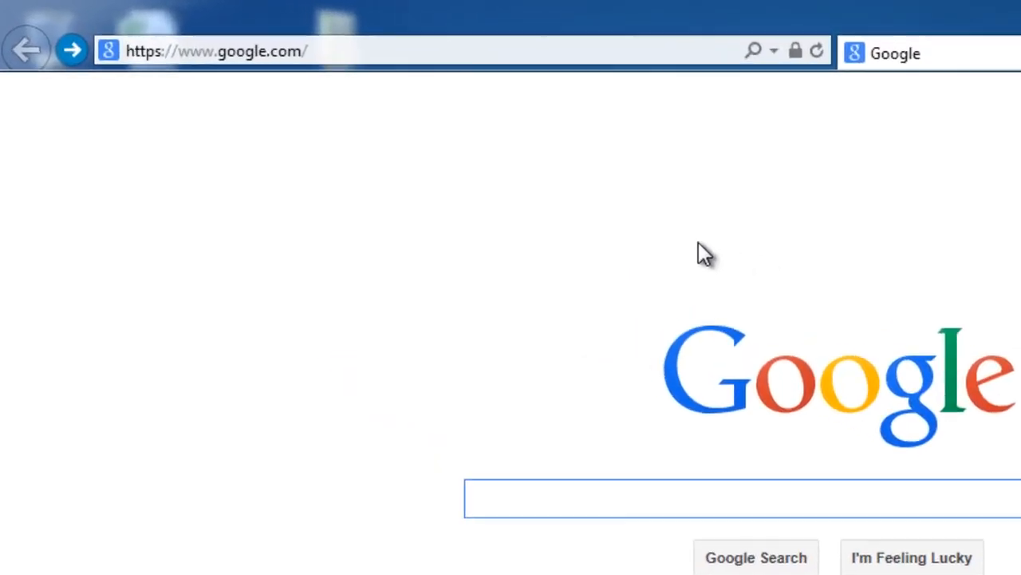
left_click(239, 51)
type("best")
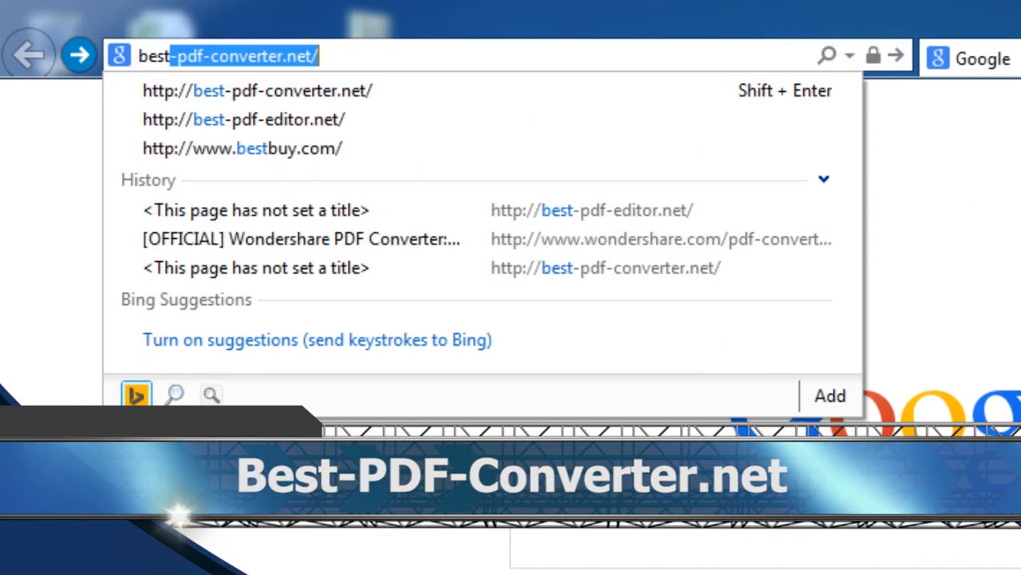
left_click(255, 89)
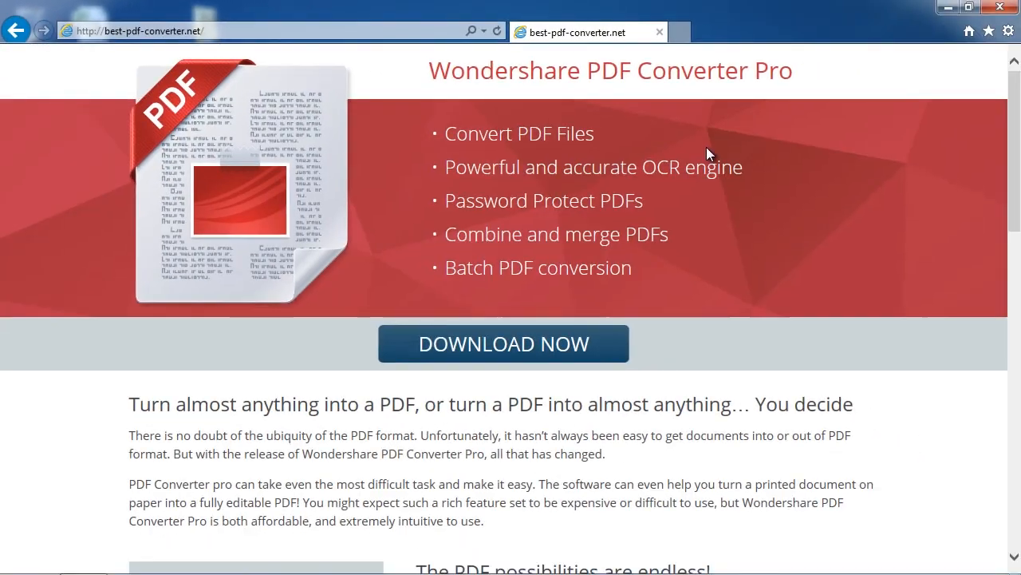
mouse_move(741, 299)
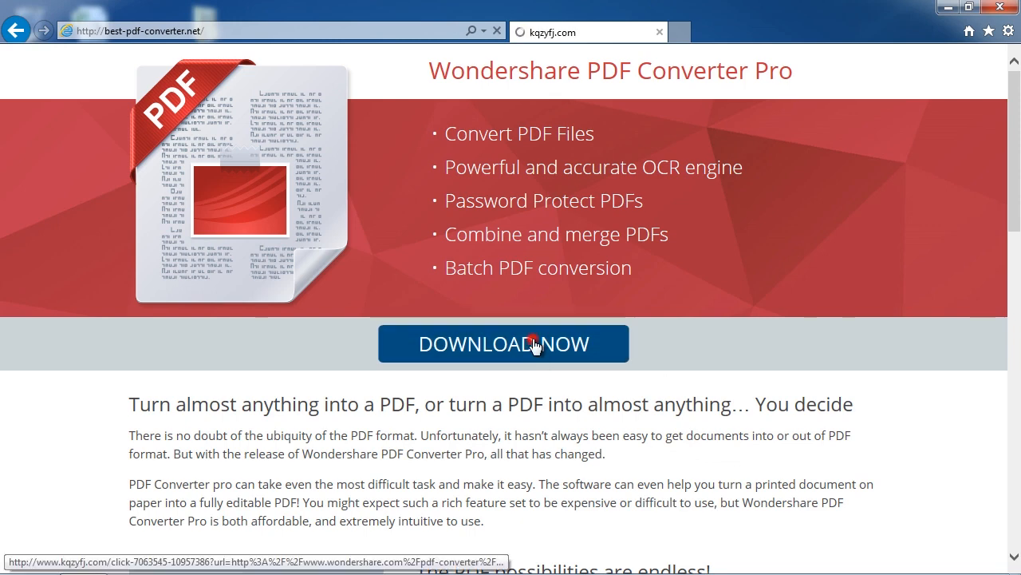
Compare the Mac and Windows editions and the Pro vs. Basic table, then start the Windows free-trial download
left_click(503, 343)
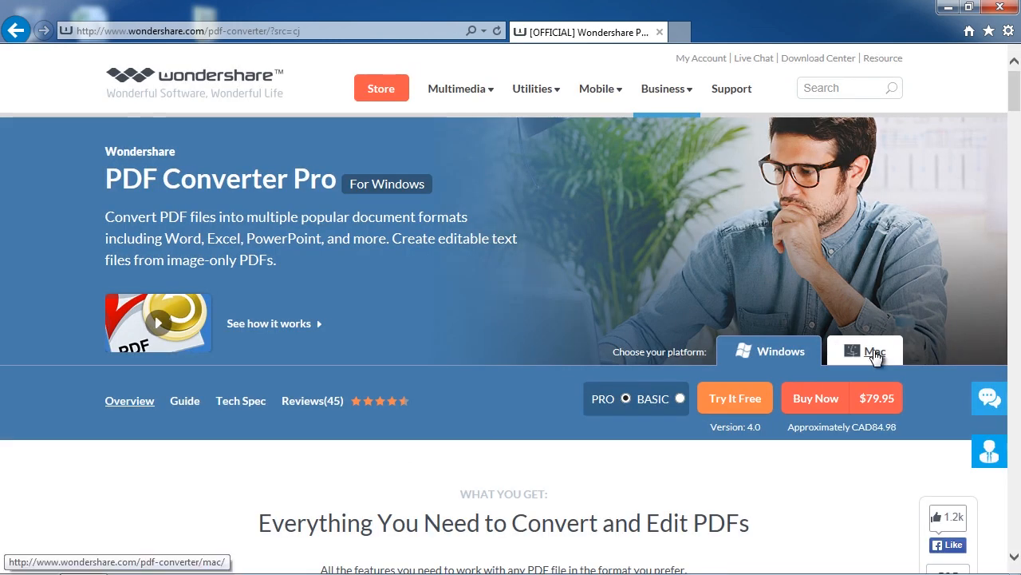
left_click(865, 351)
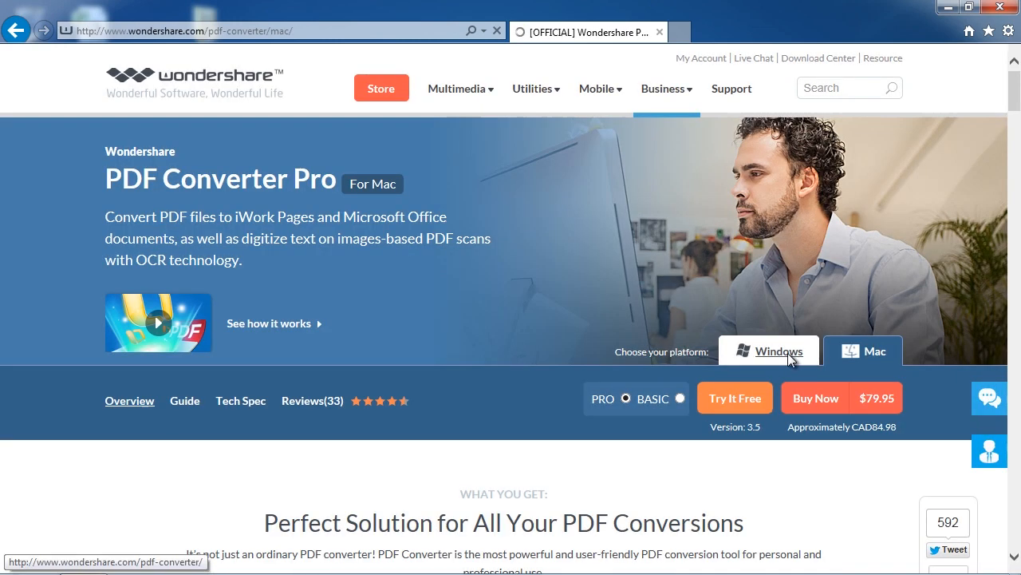
left_click(780, 351)
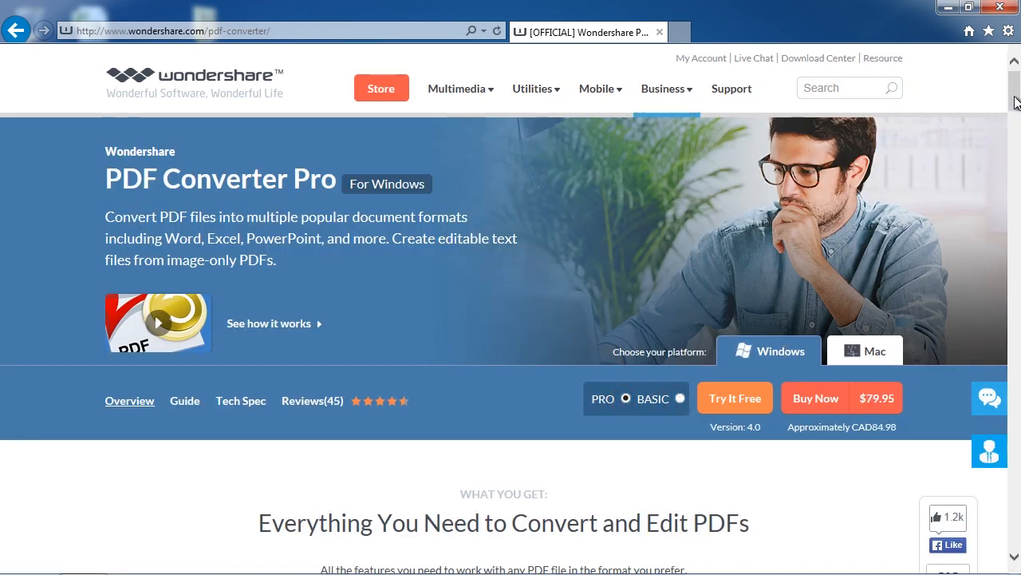
scroll("down", 3)
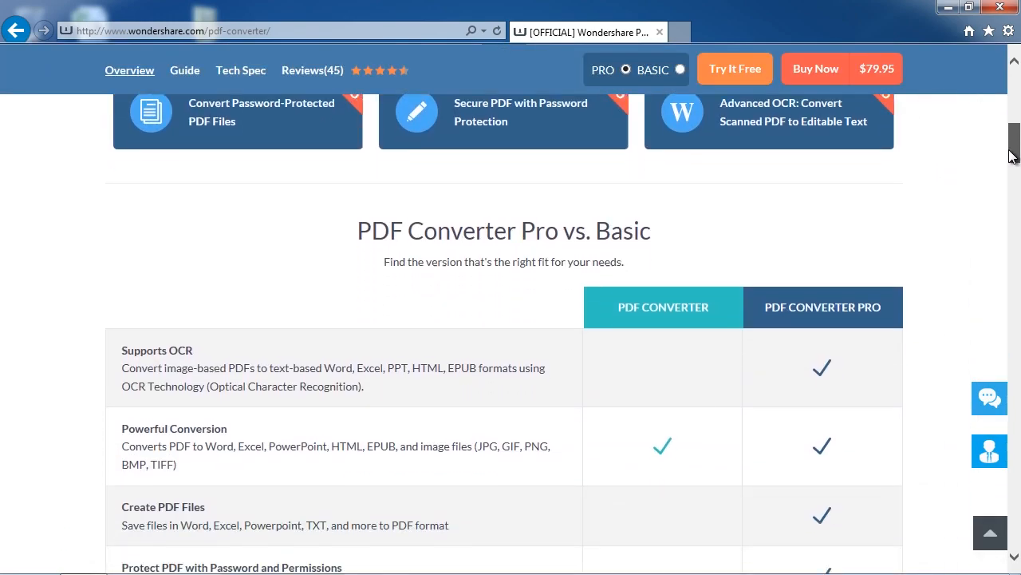
scroll("down", 3)
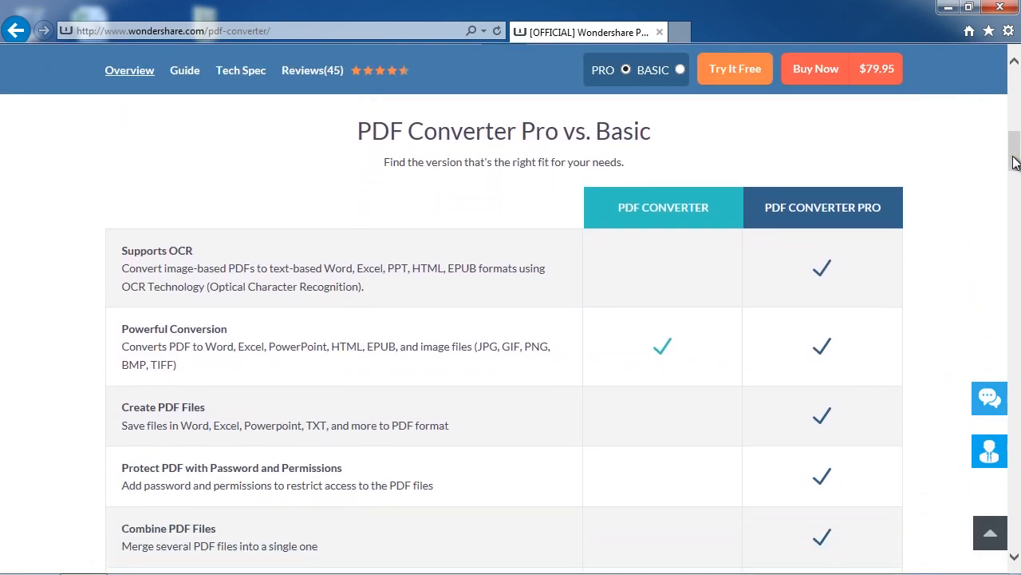
scroll("up", 3)
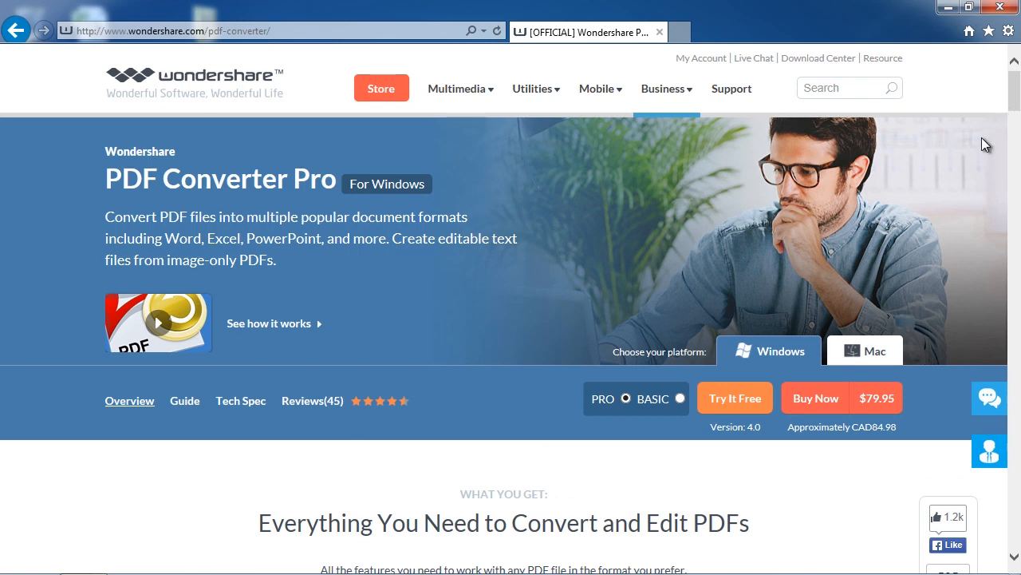
left_click(734, 397)
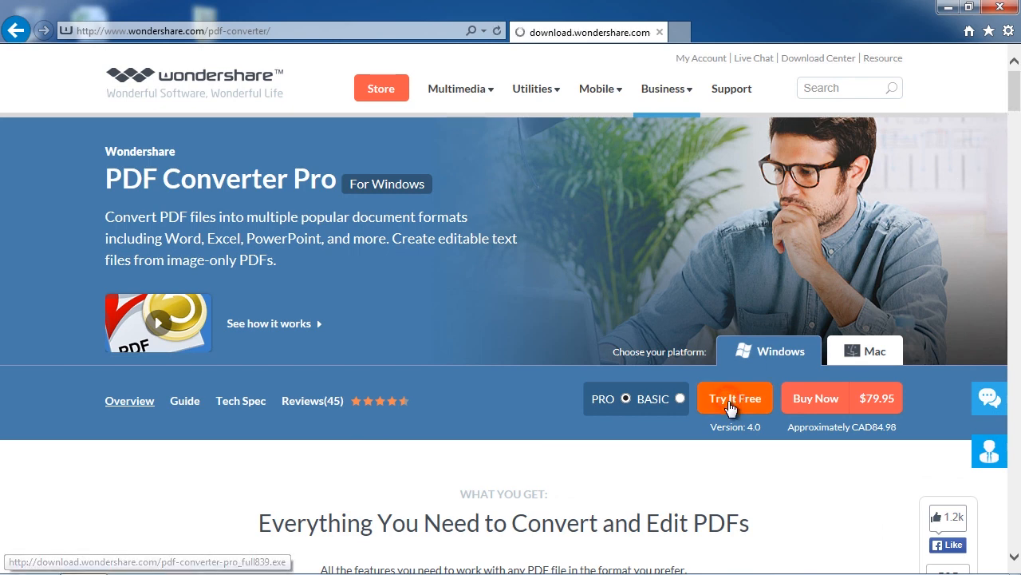
Save the pdf-converter-pro_full839.exe installer to the Desktop via Save as
left_click(734, 397)
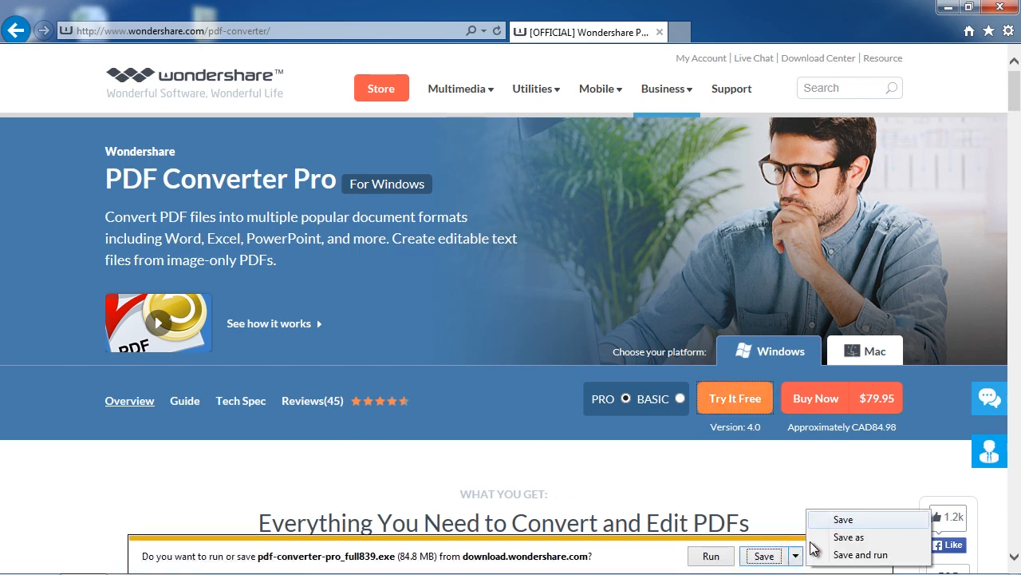
left_click(849, 537)
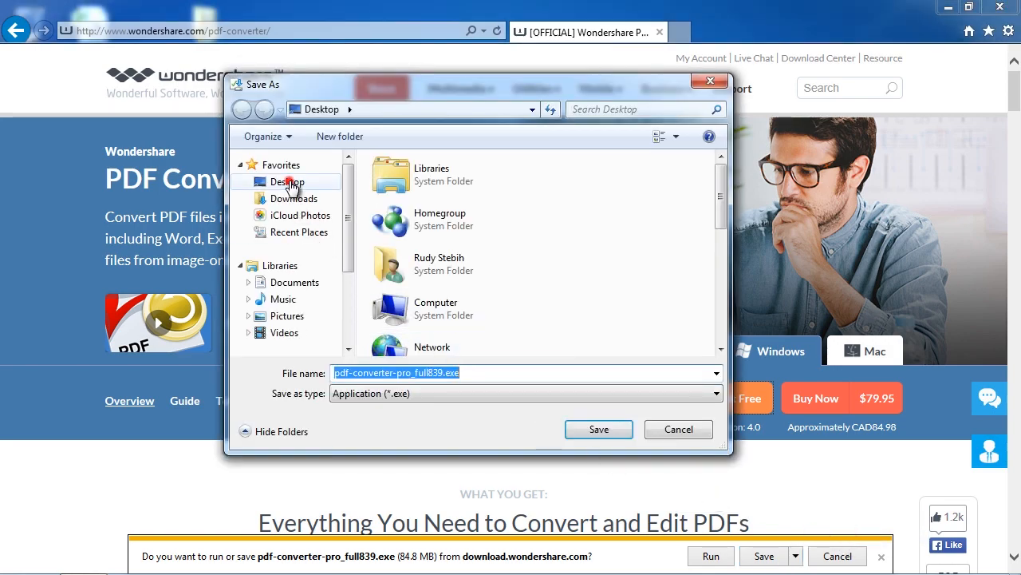
left_click(598, 428)
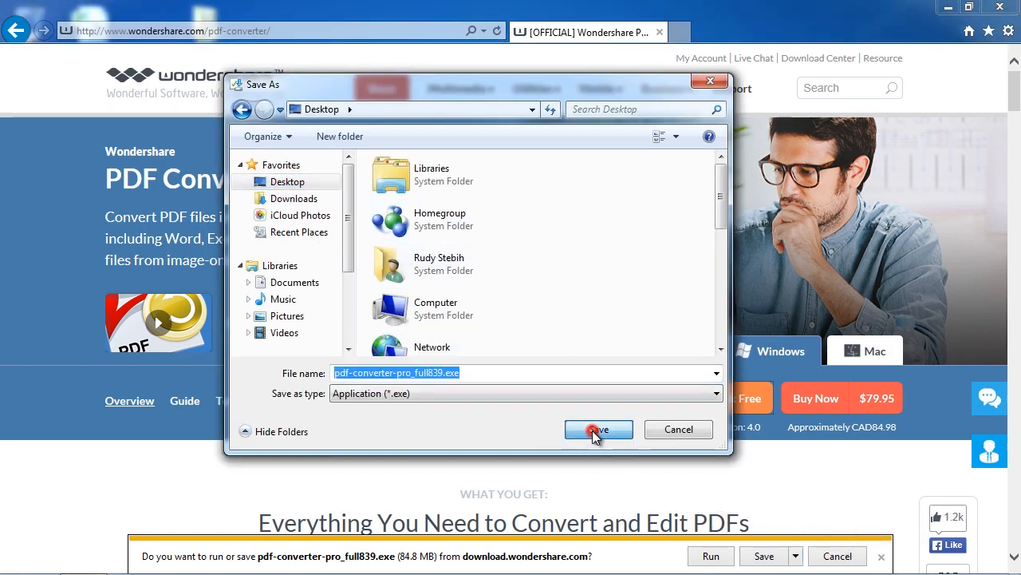
left_click(598, 428)
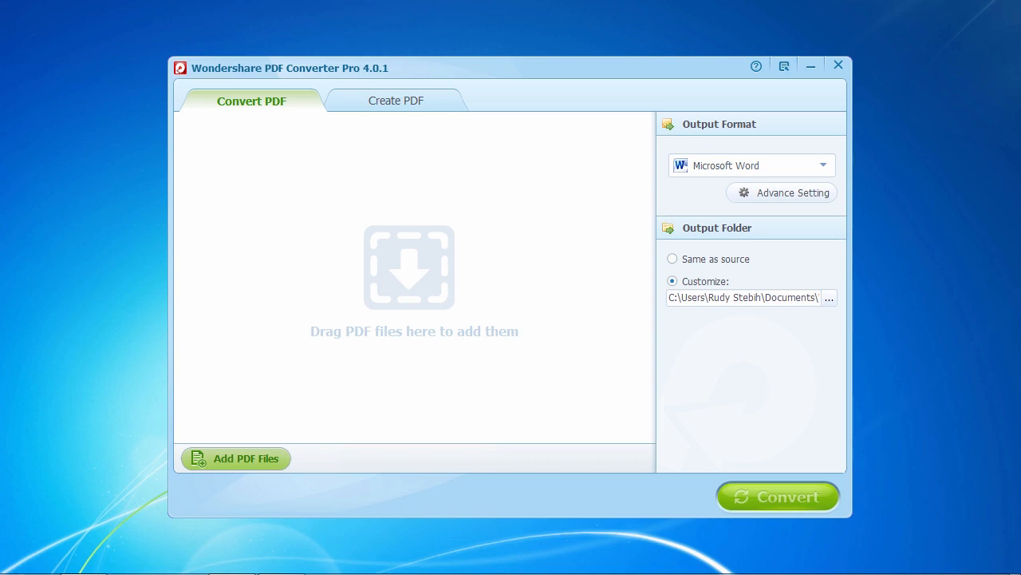
mouse_move(757, 399)
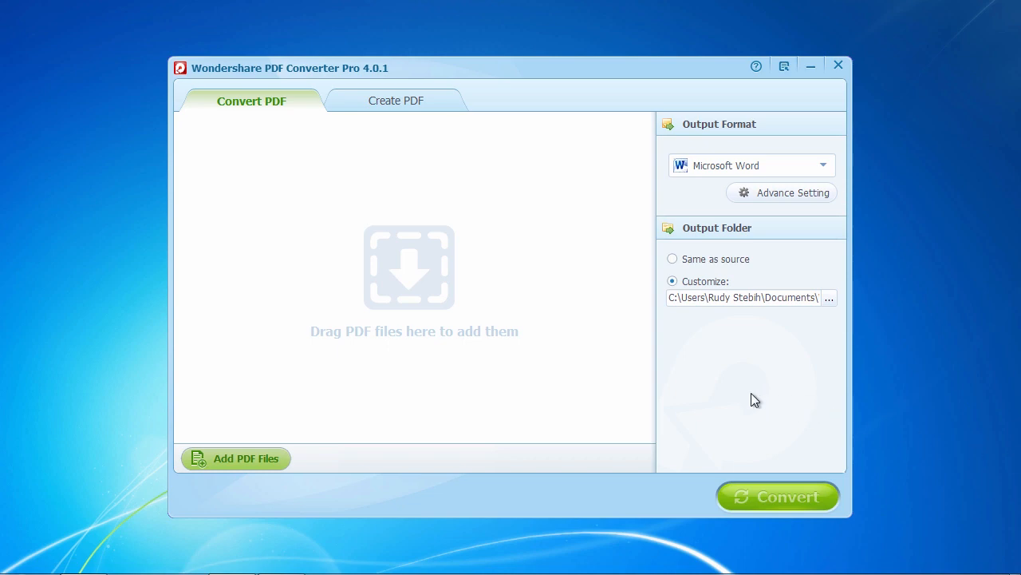
mouse_move(225, 122)
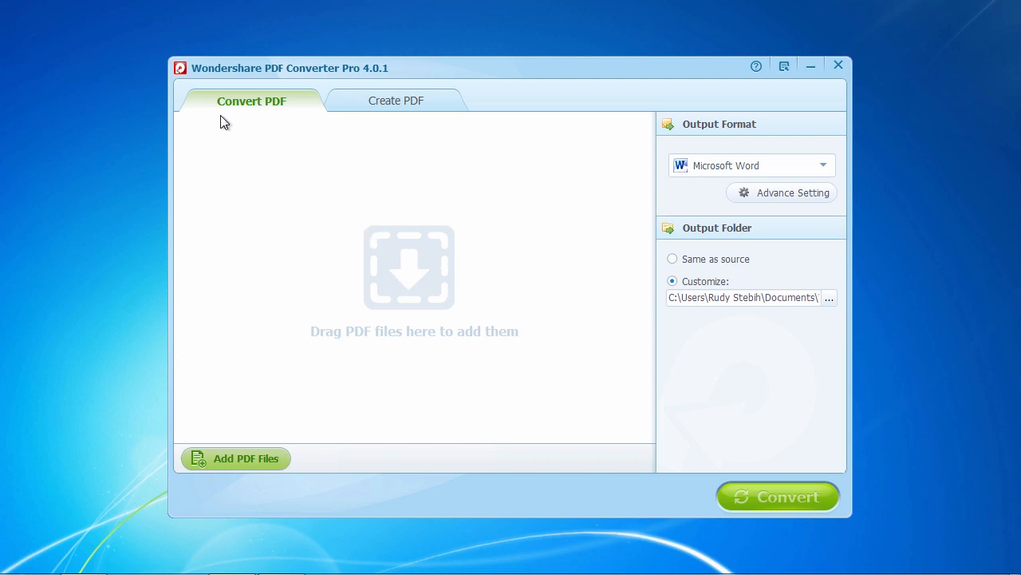
mouse_move(284, 115)
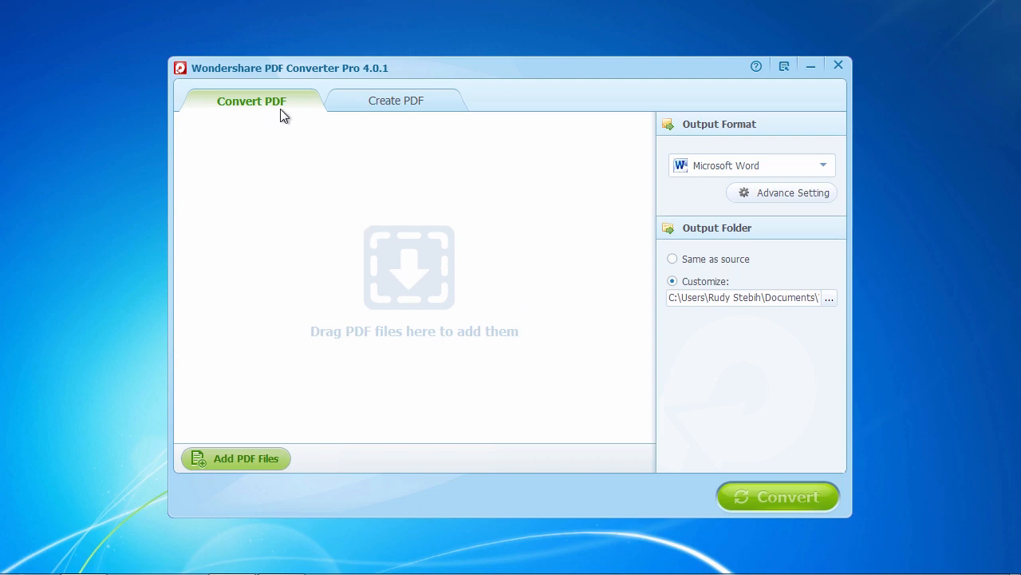
mouse_move(296, 221)
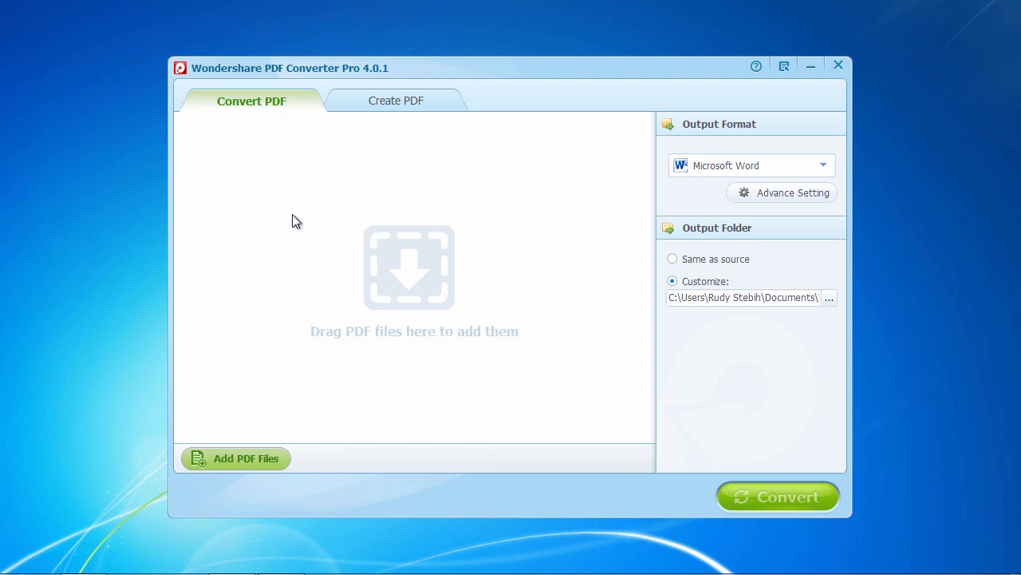
mouse_move(332, 447)
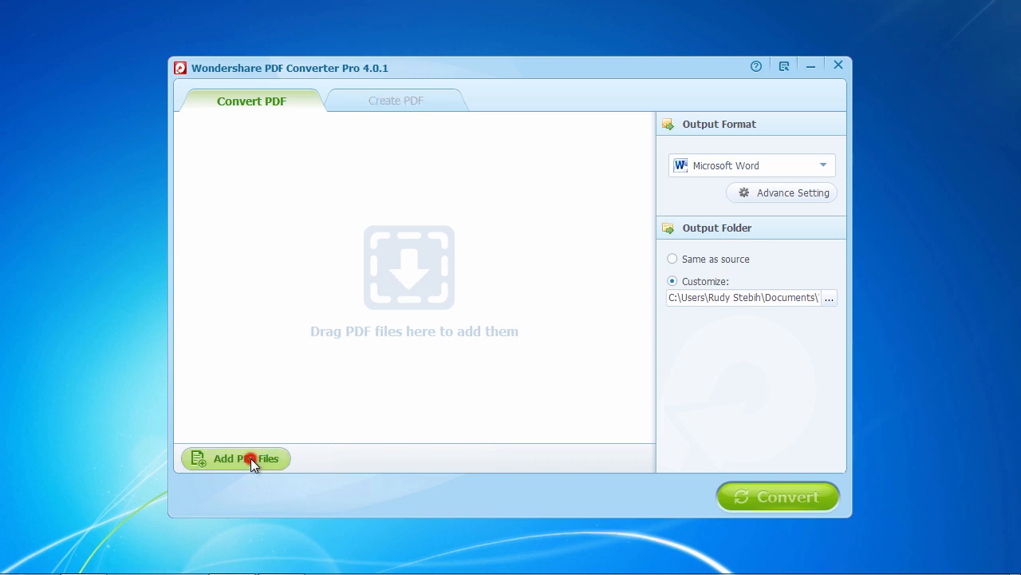
Add pdf-sample.pdf from the Documents library to the conversion list
left_click(249, 458)
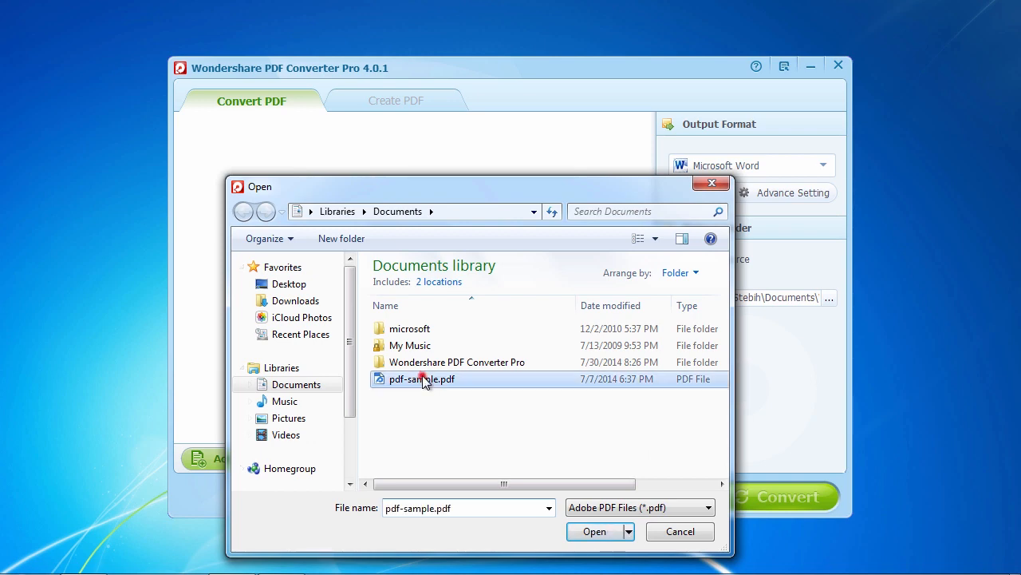
left_click(593, 532)
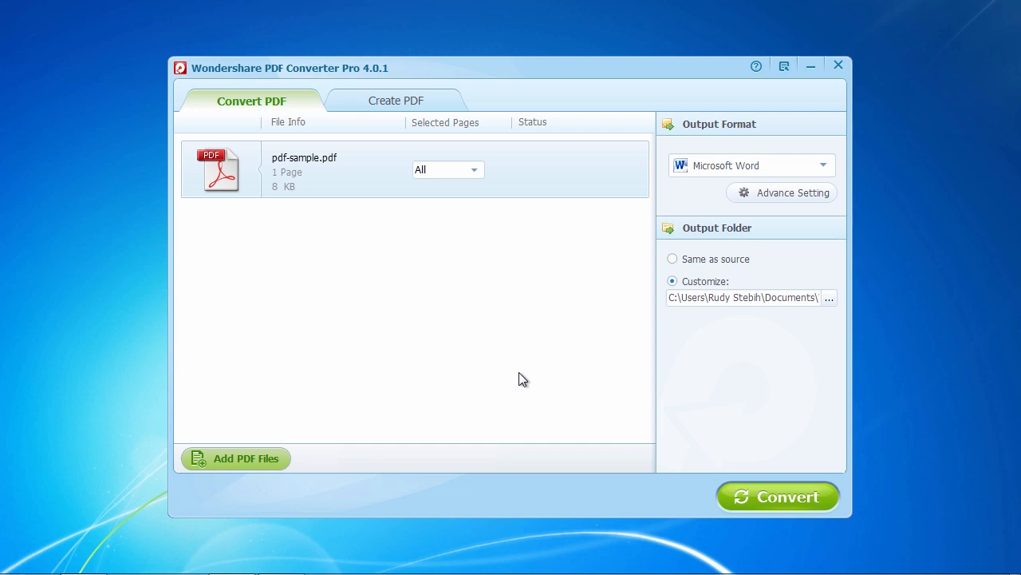
mouse_move(789, 176)
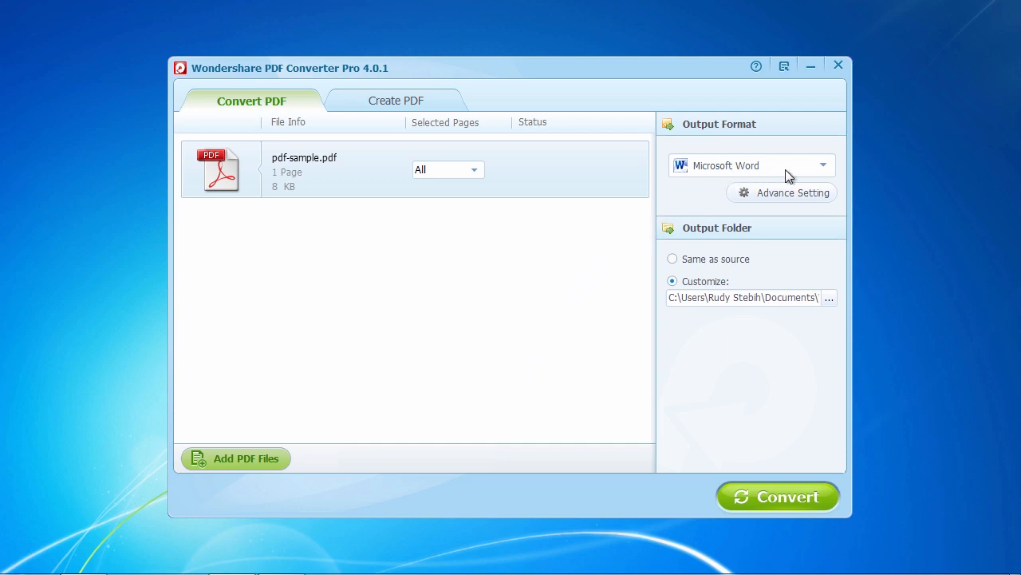
Set the output format to Image with TIFF (*.tif) chosen in the advanced image settings
left_click(823, 165)
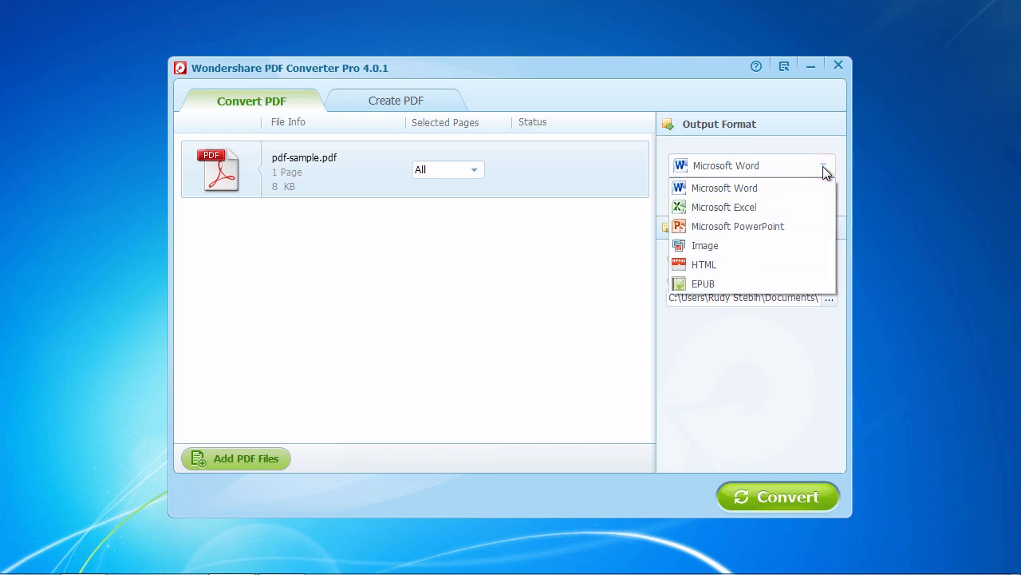
mouse_move(796, 208)
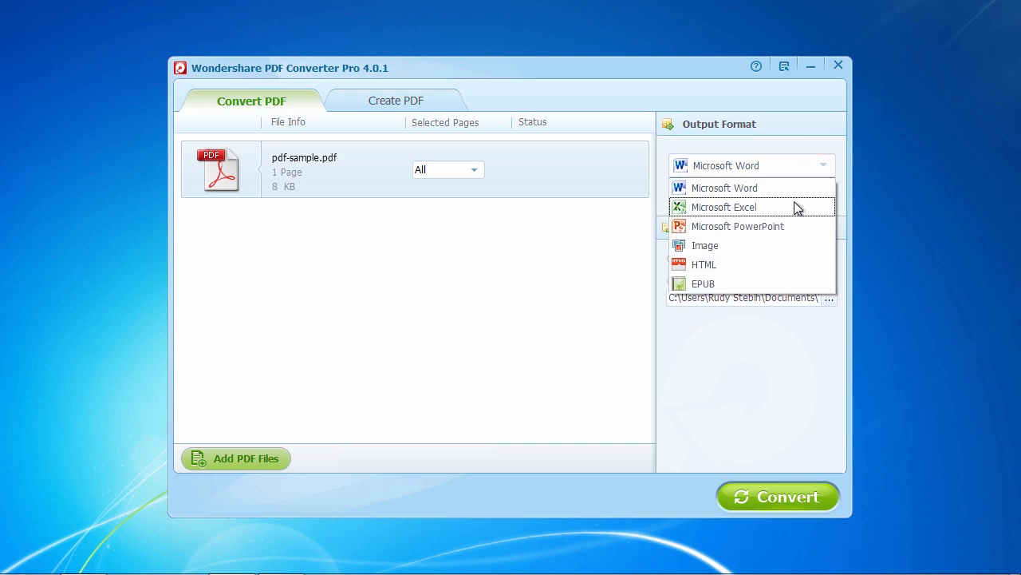
mouse_move(763, 231)
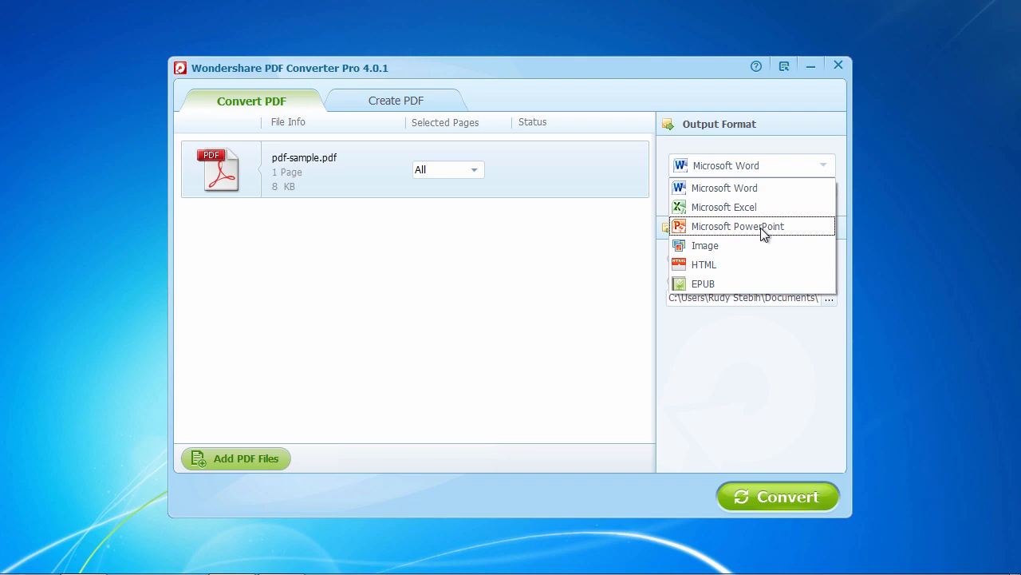
left_click(706, 246)
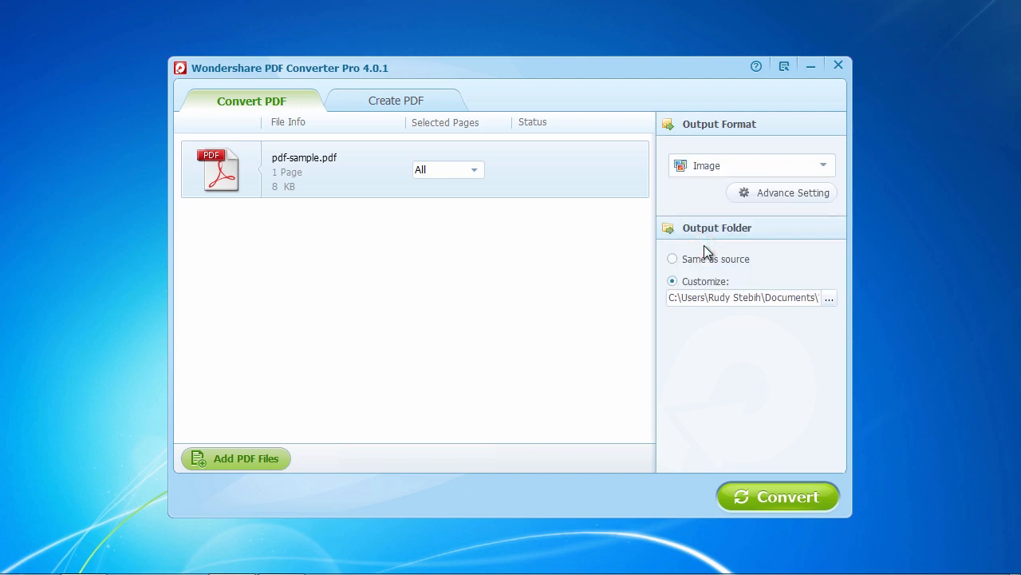
mouse_move(793, 254)
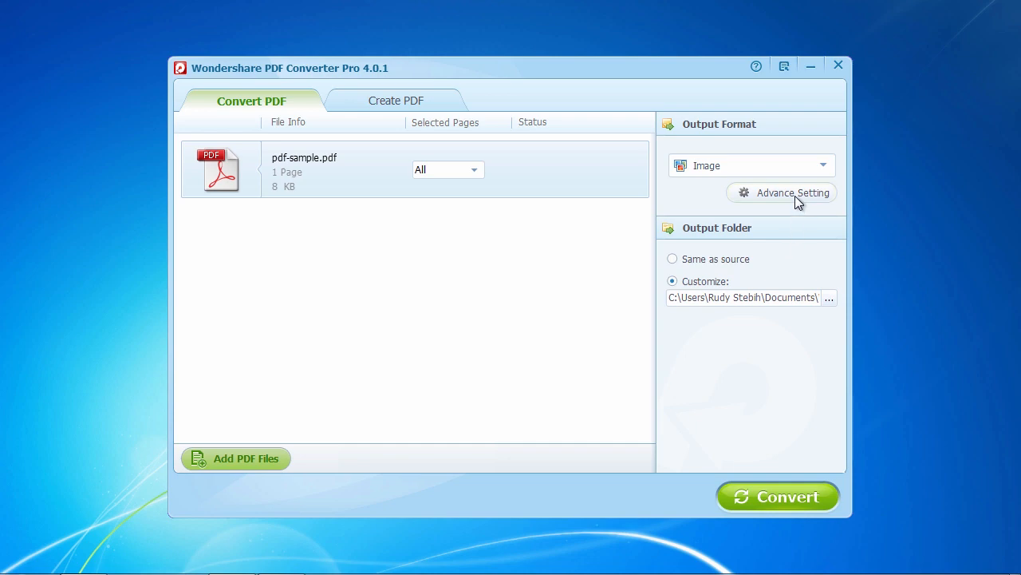
mouse_move(760, 211)
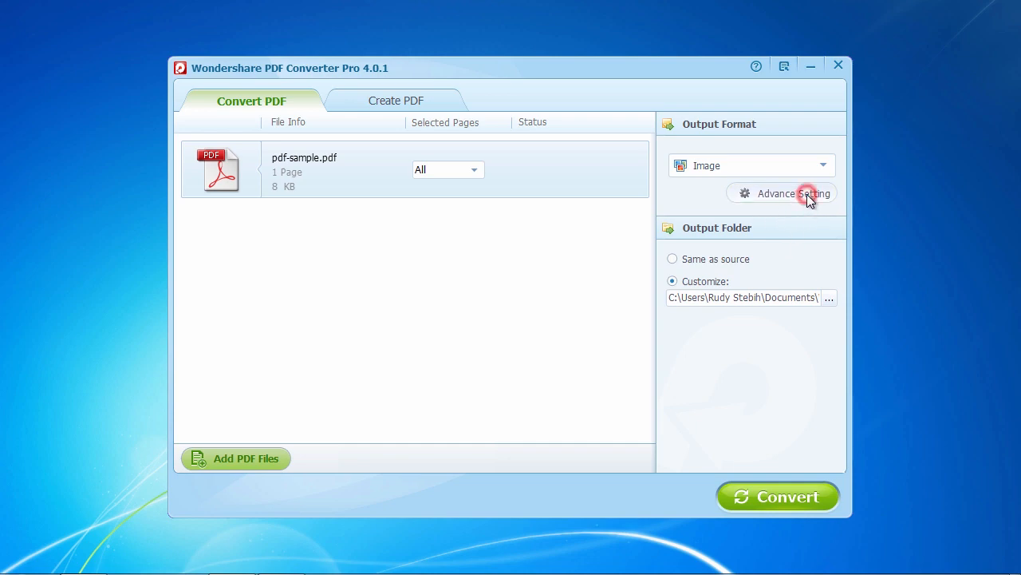
left_click(790, 193)
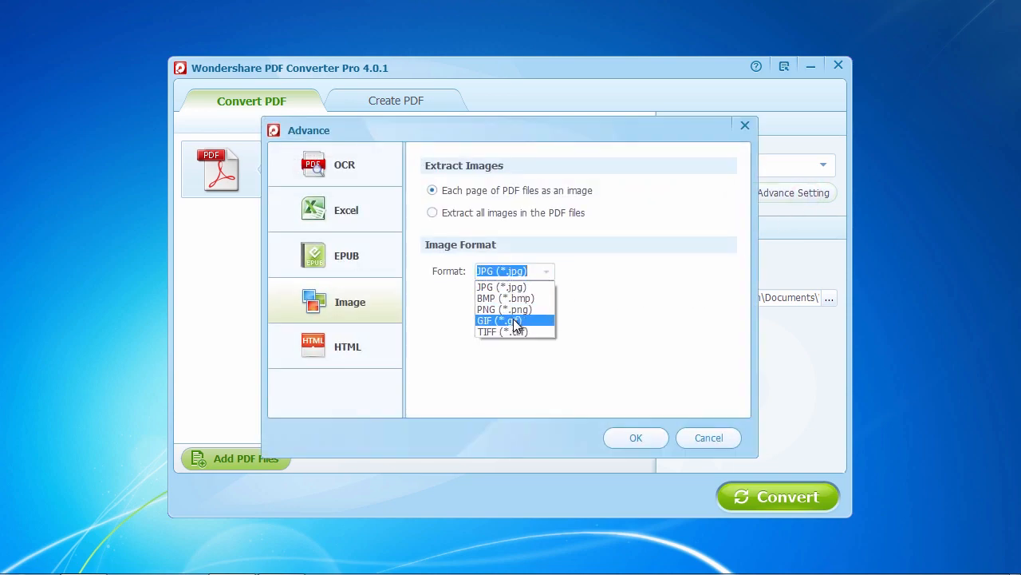
left_click(499, 330)
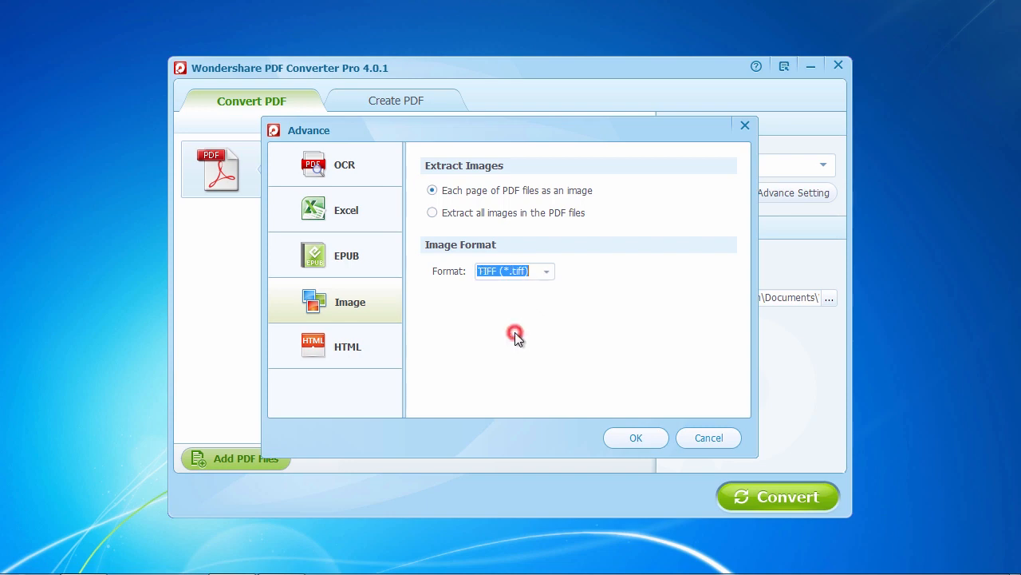
left_click(635, 437)
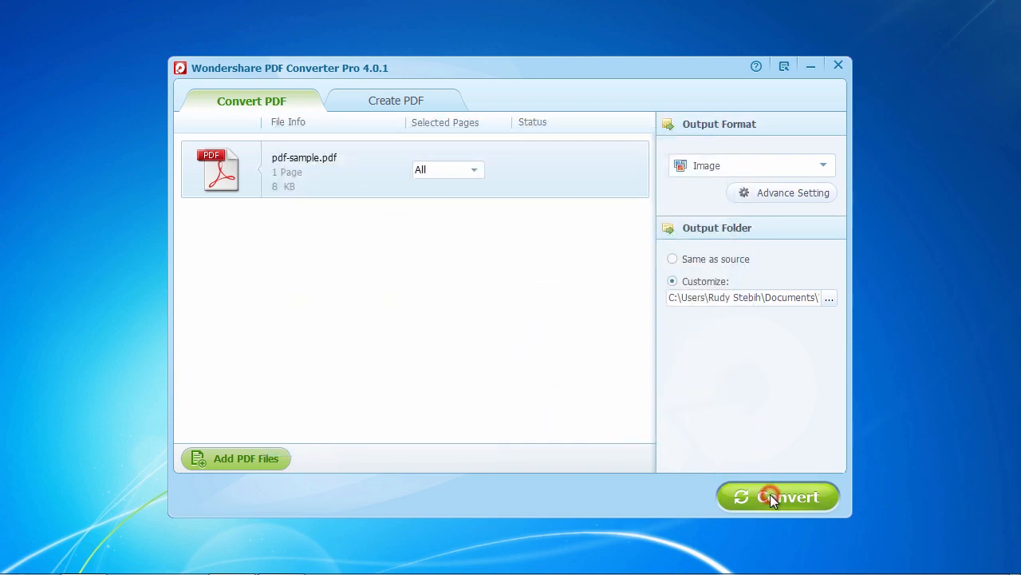
Convert pdf-sample.pdf to TIFF images and acknowledge the 'Conversion finished!' notice
left_click(777, 494)
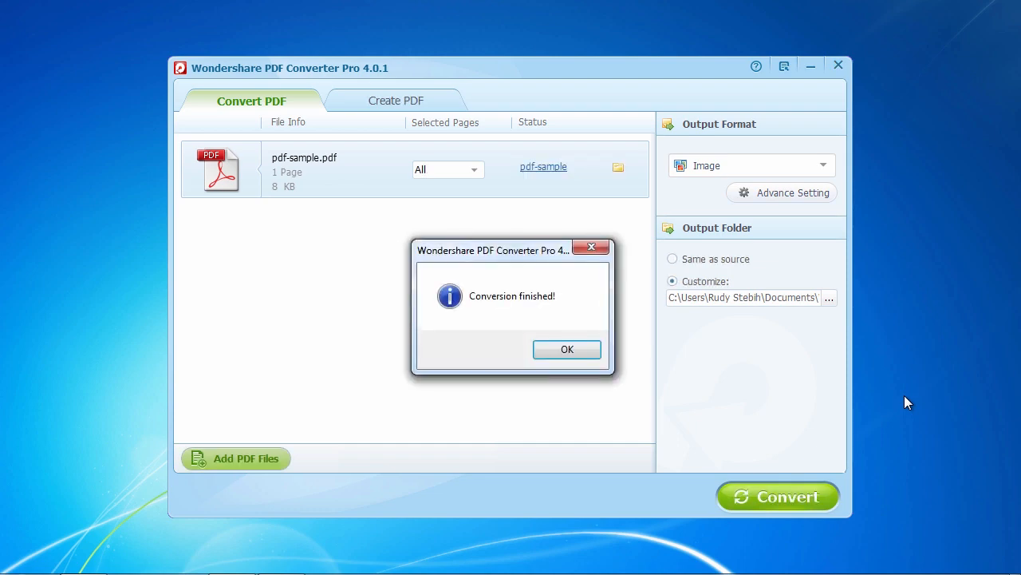
mouse_move(624, 388)
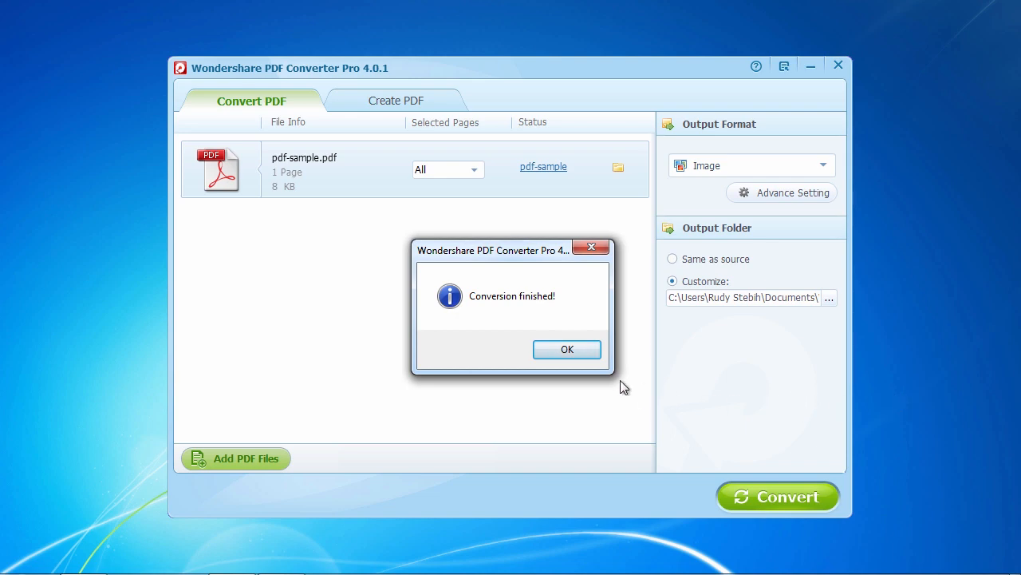
left_click(567, 349)
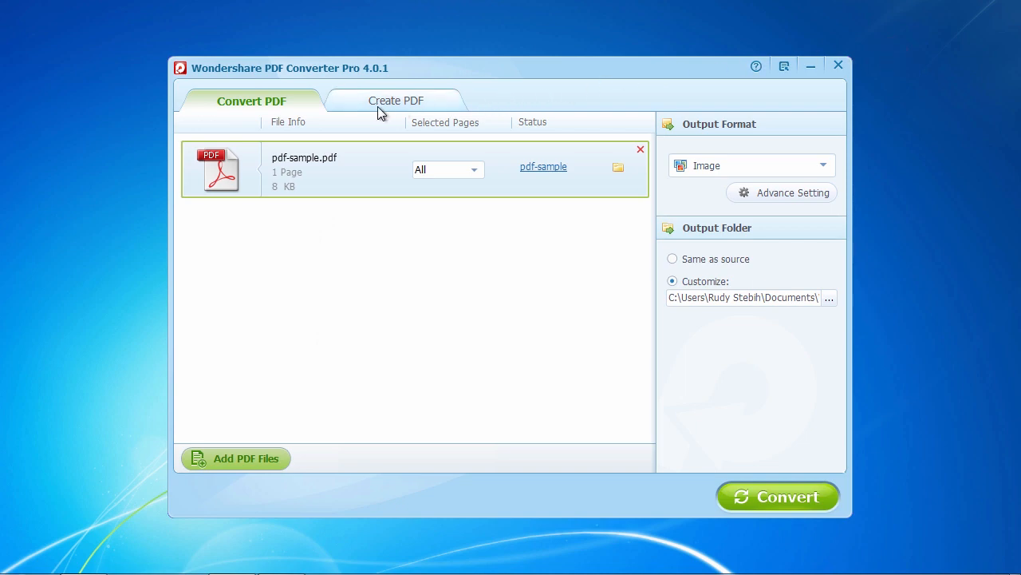
mouse_move(406, 109)
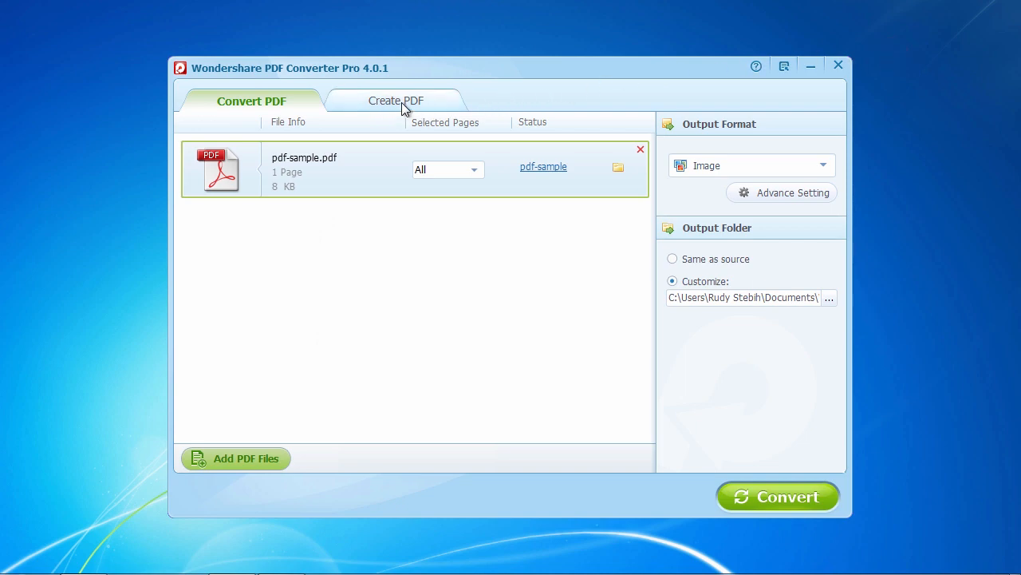
In the Create PDF tab, add sample.tiff (16.34 MB) from Documents to the creation list
left_click(396, 100)
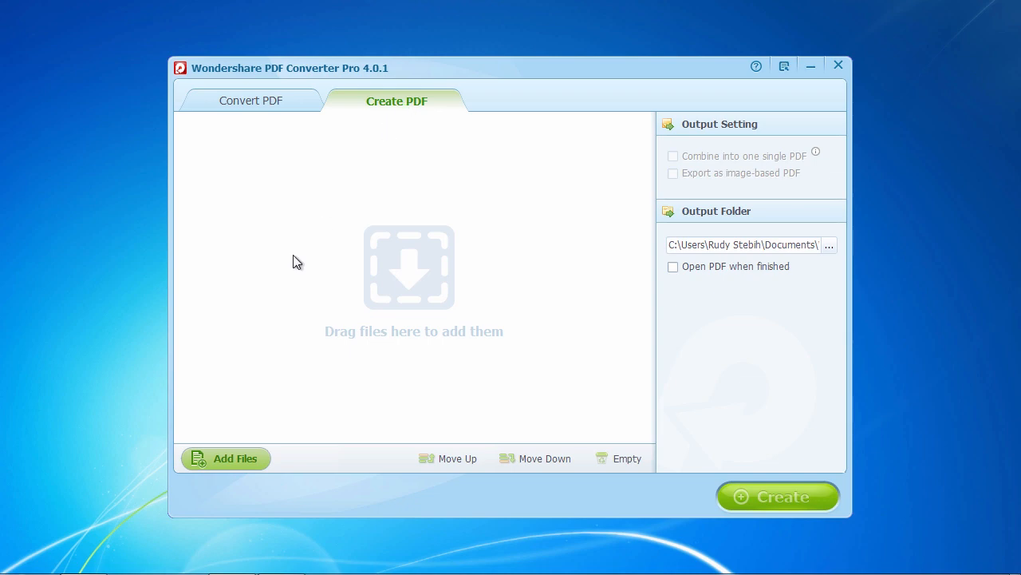
mouse_move(297, 431)
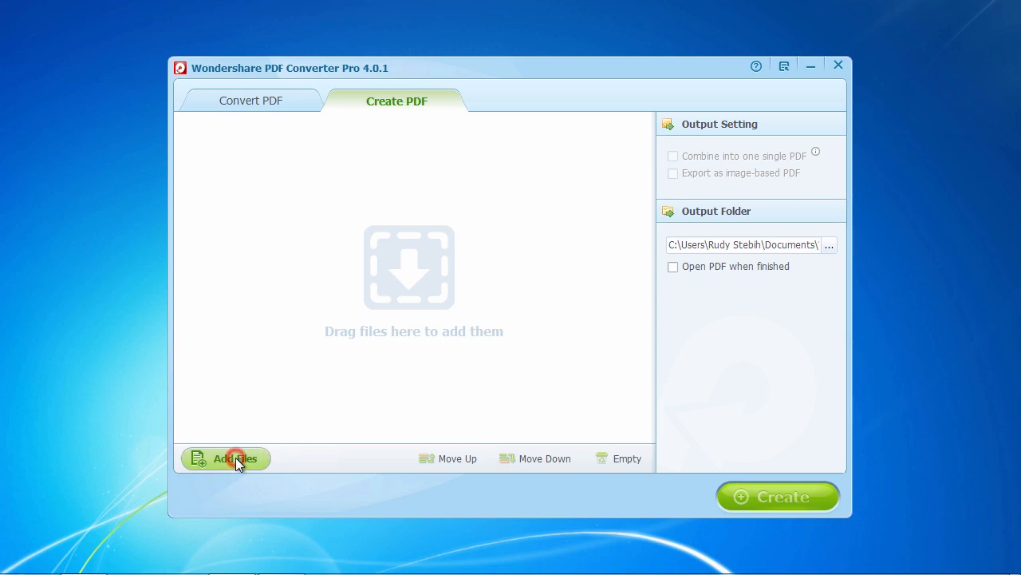
left_click(233, 458)
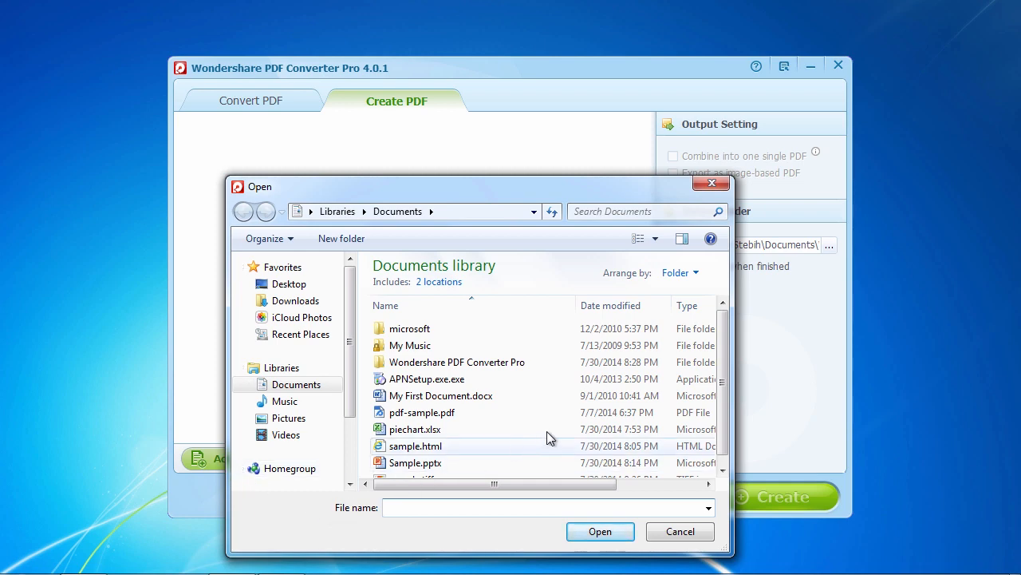
scroll("down", 3)
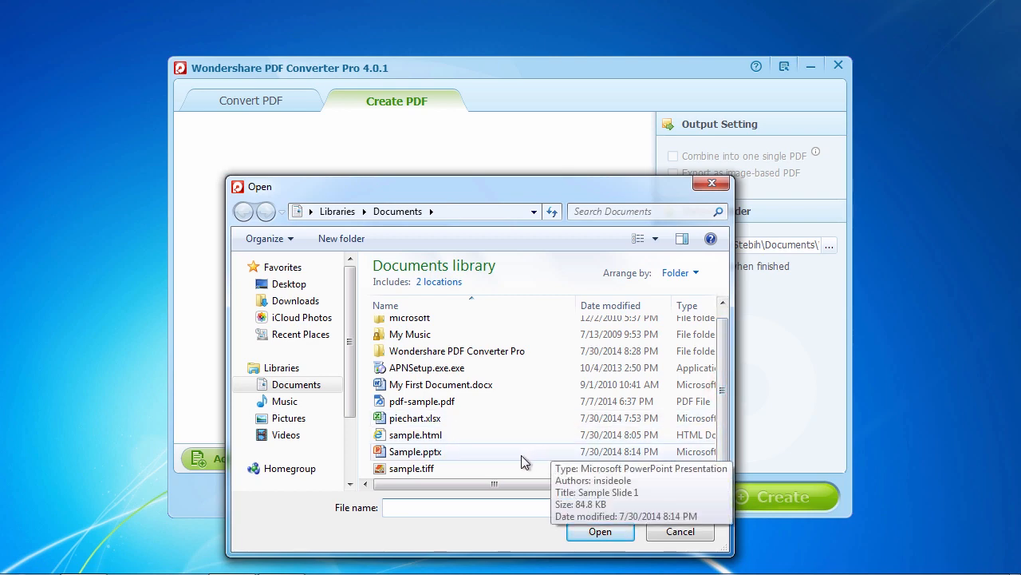
left_click(412, 469)
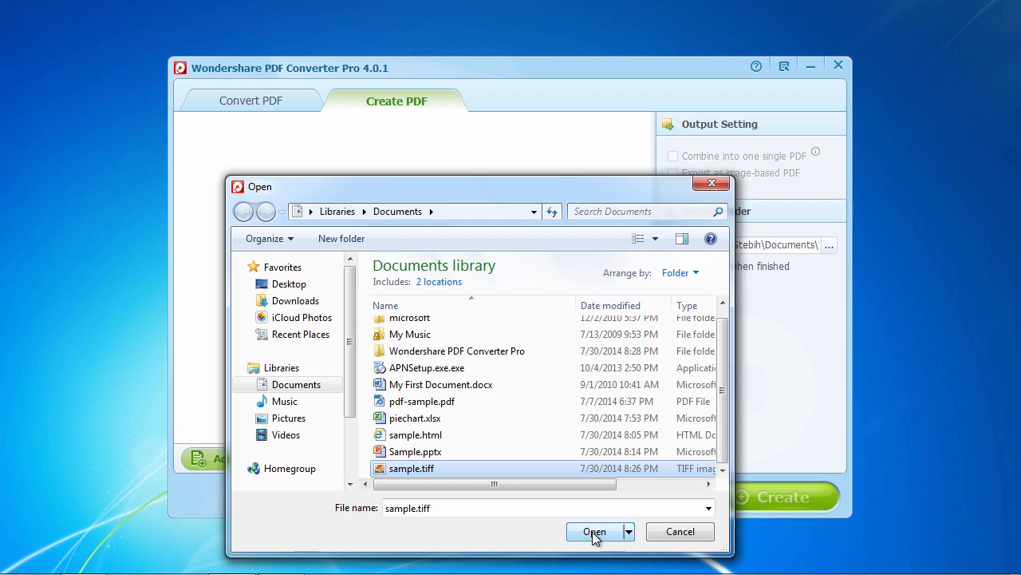
left_click(593, 532)
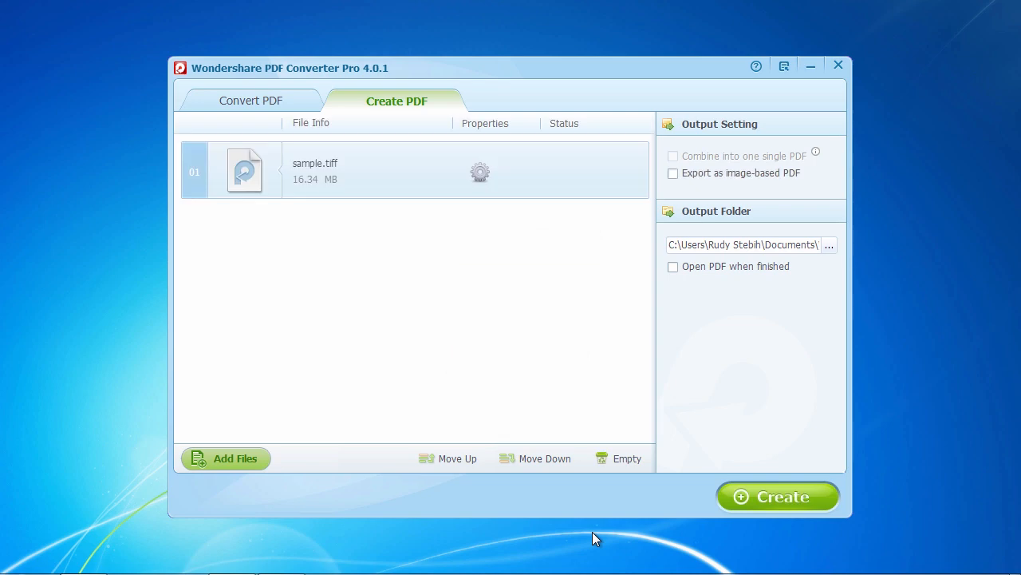
mouse_move(616, 285)
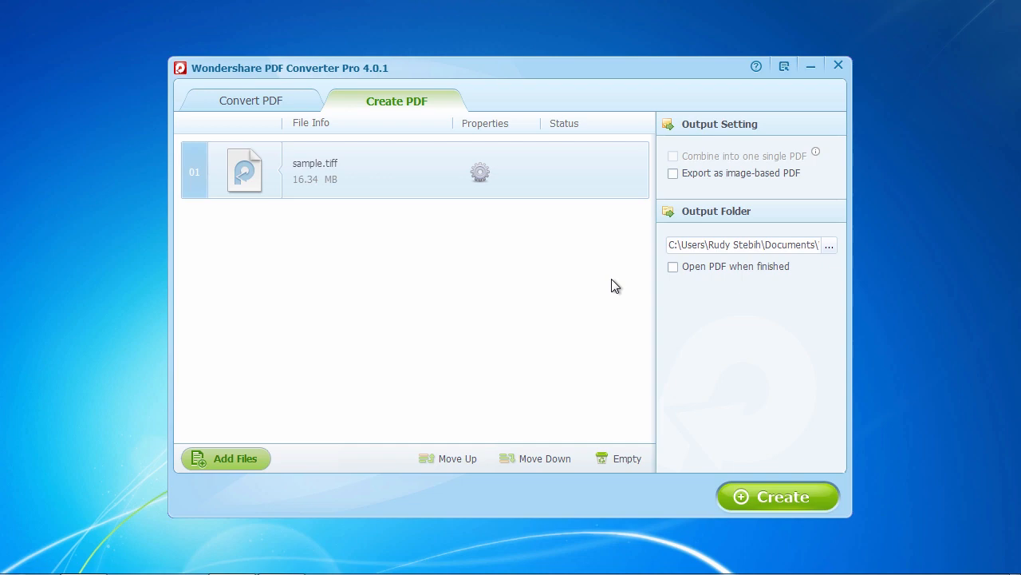
mouse_move(790, 167)
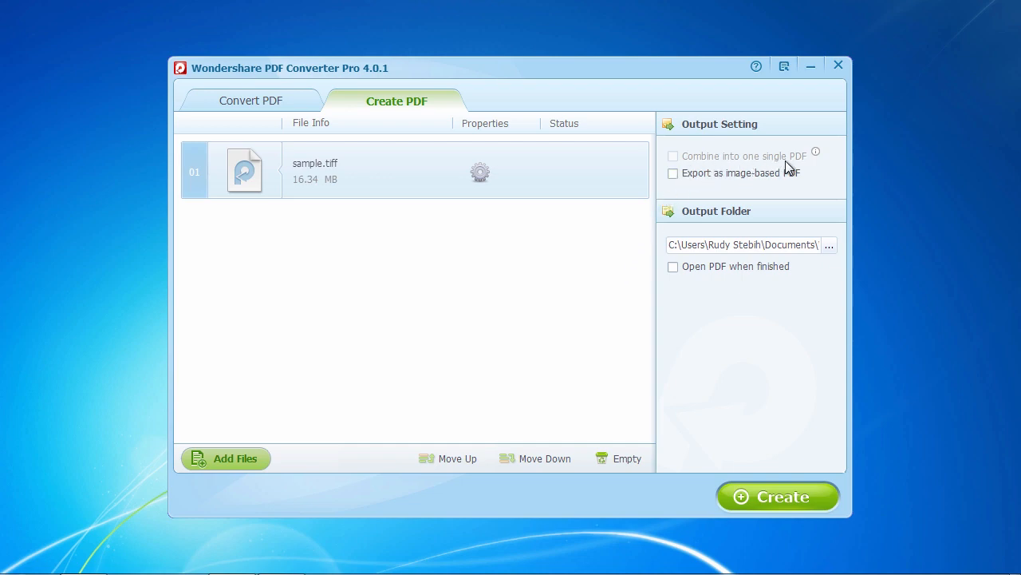
mouse_move(692, 185)
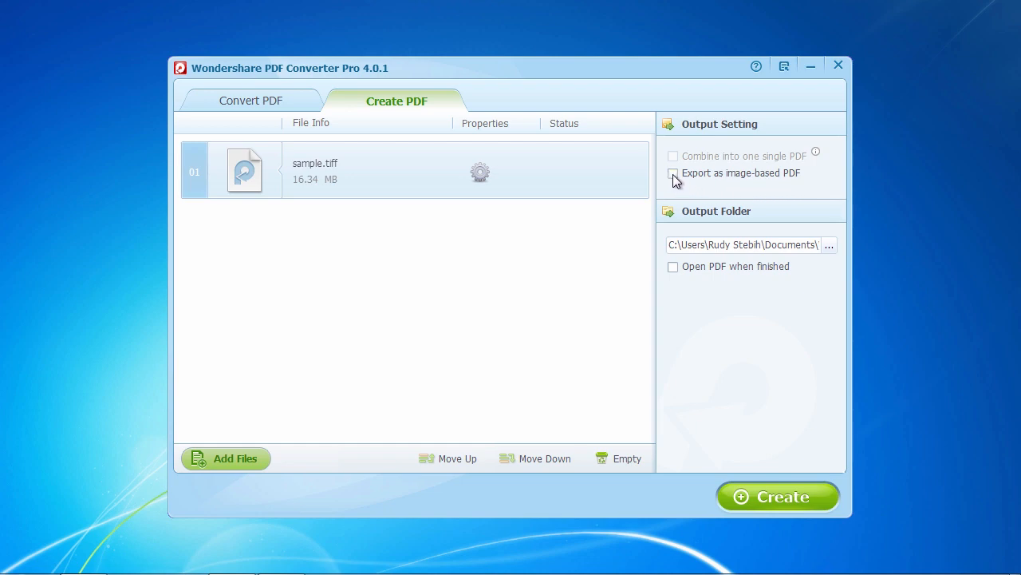
Leave Export as image-based PDF off, create the PDF from sample.tiff and acknowledge the success message
left_click(674, 172)
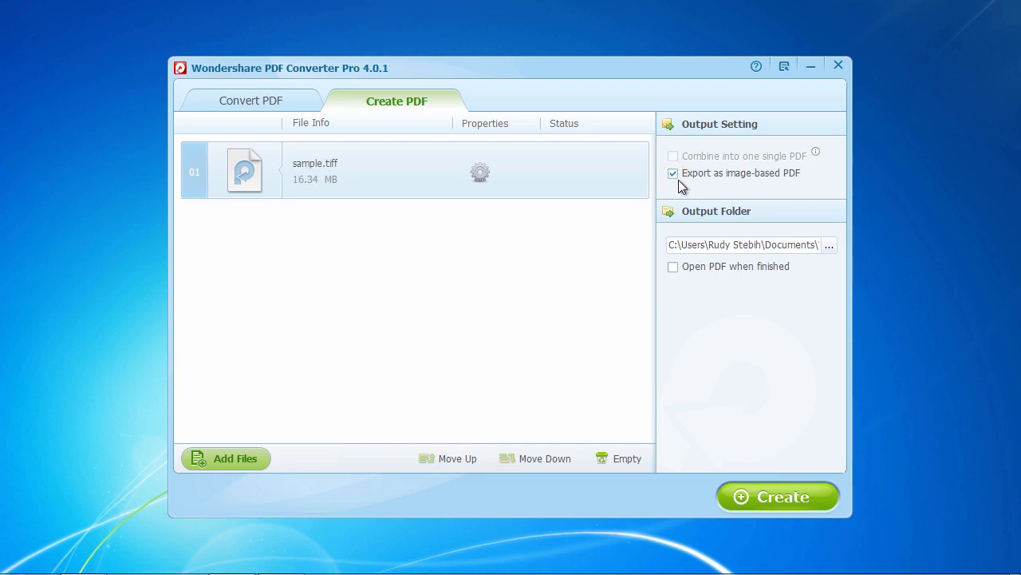
left_click(673, 172)
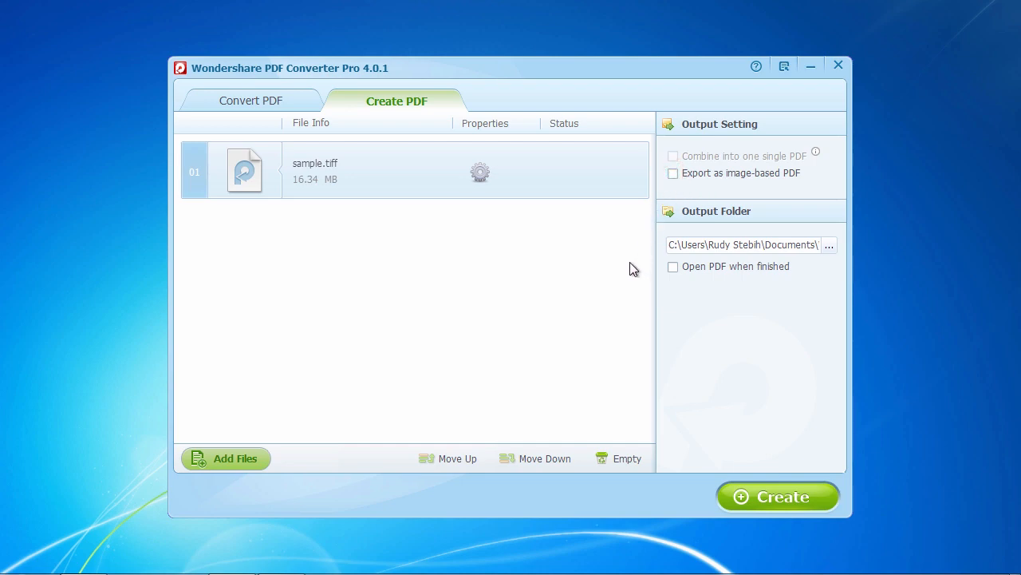
left_click(778, 494)
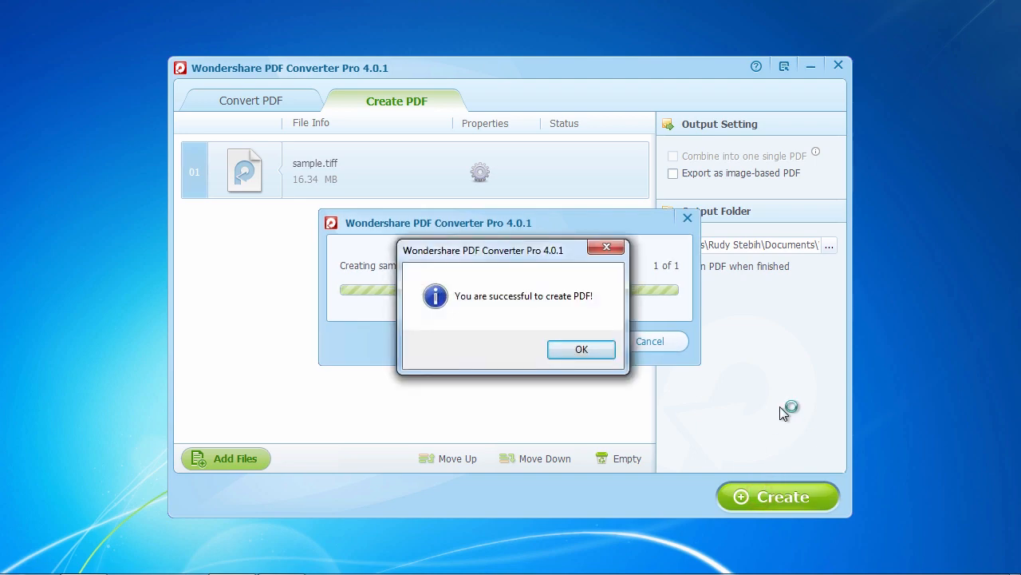
left_click(581, 348)
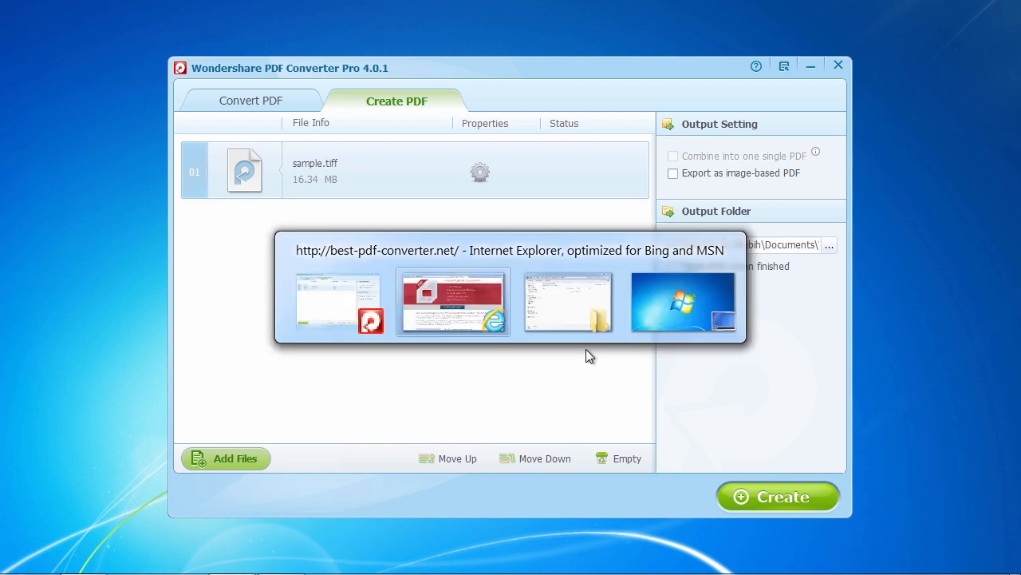
Return to Internet Explorer and scroll the best-pdf-converter.net page down to its download section and footer
left_click(451, 300)
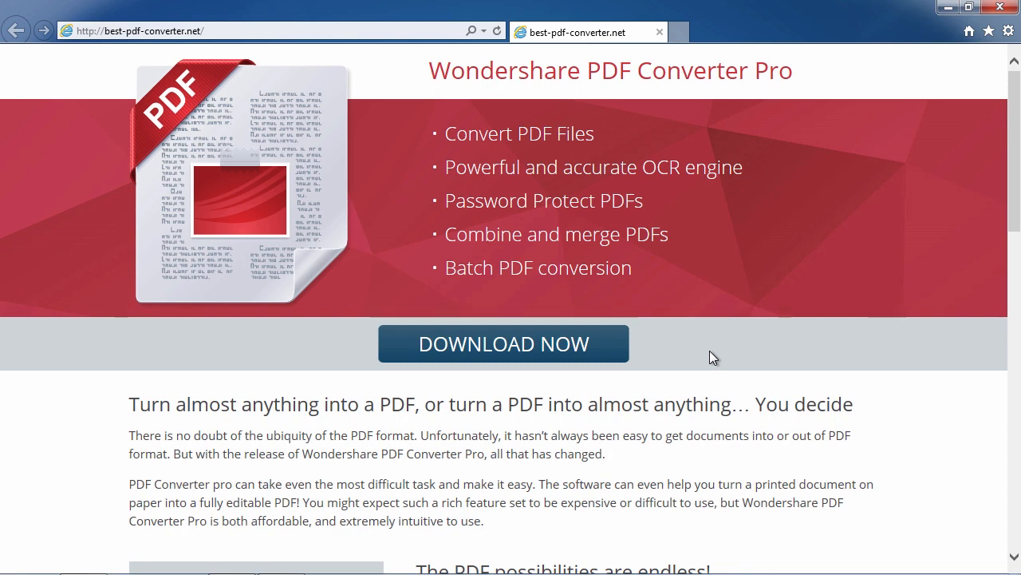
scroll("down", 3)
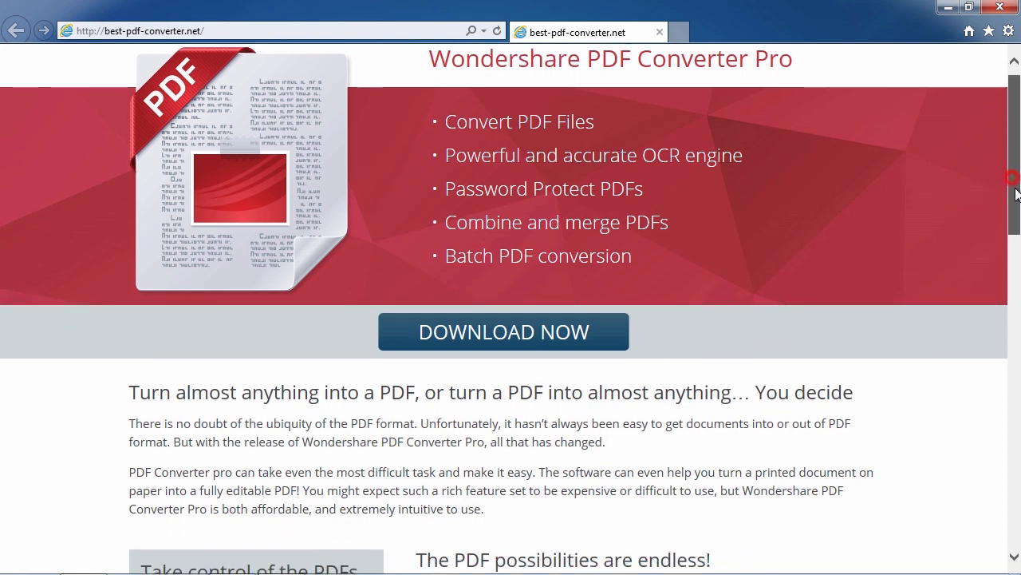
scroll("down", 3)
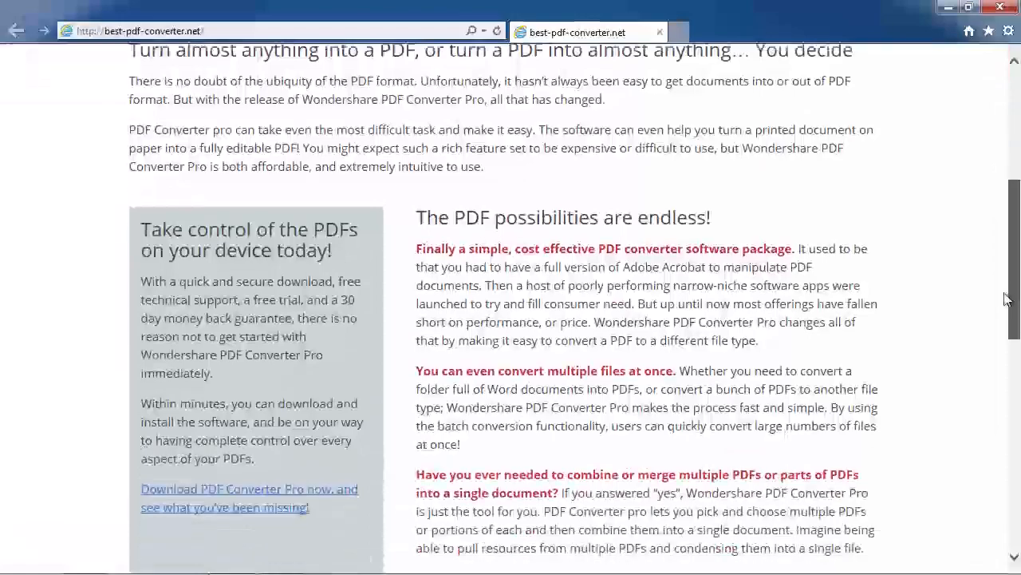
scroll("down", 3)
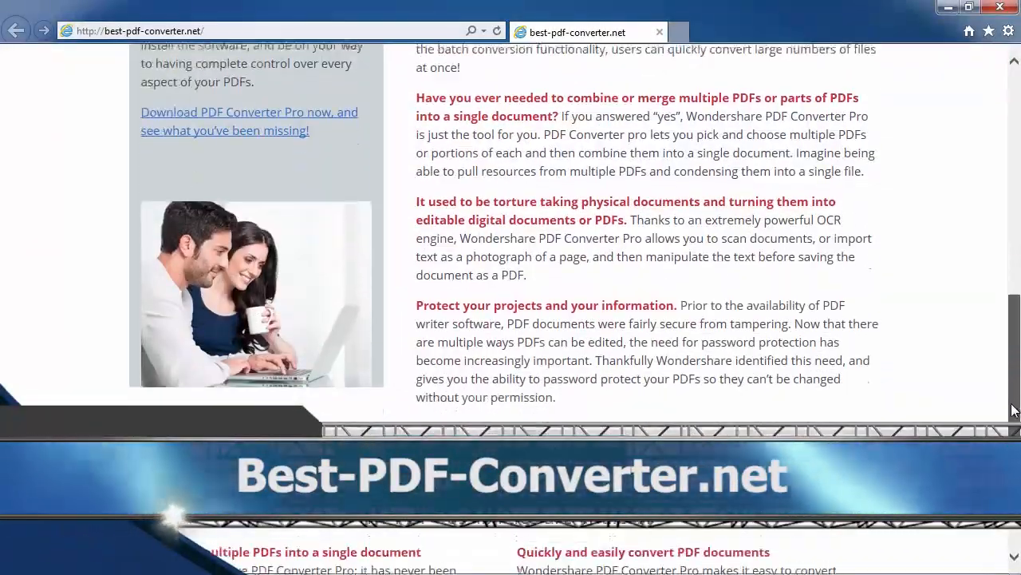
scroll("down", 3)
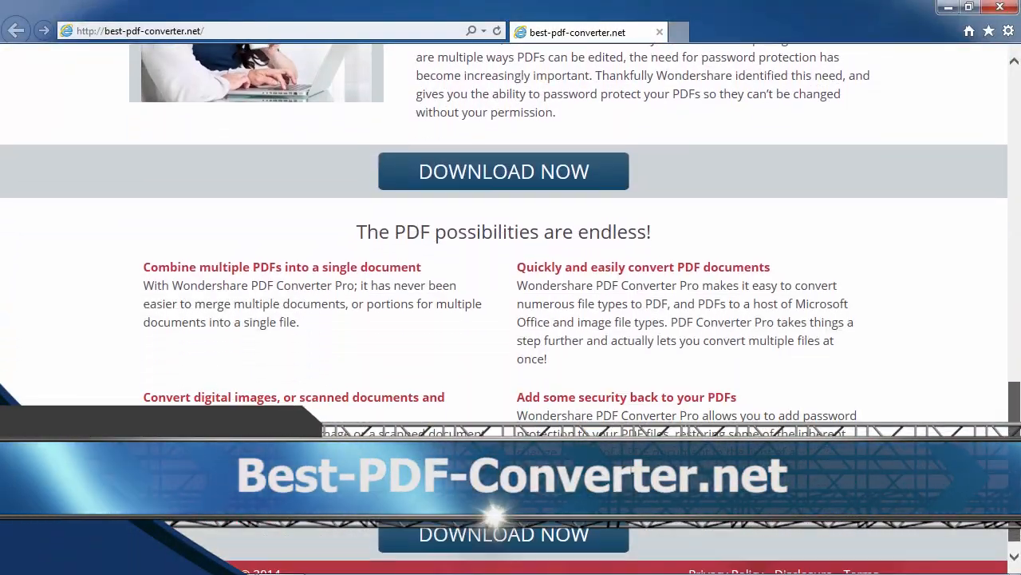
scroll("down", 3)
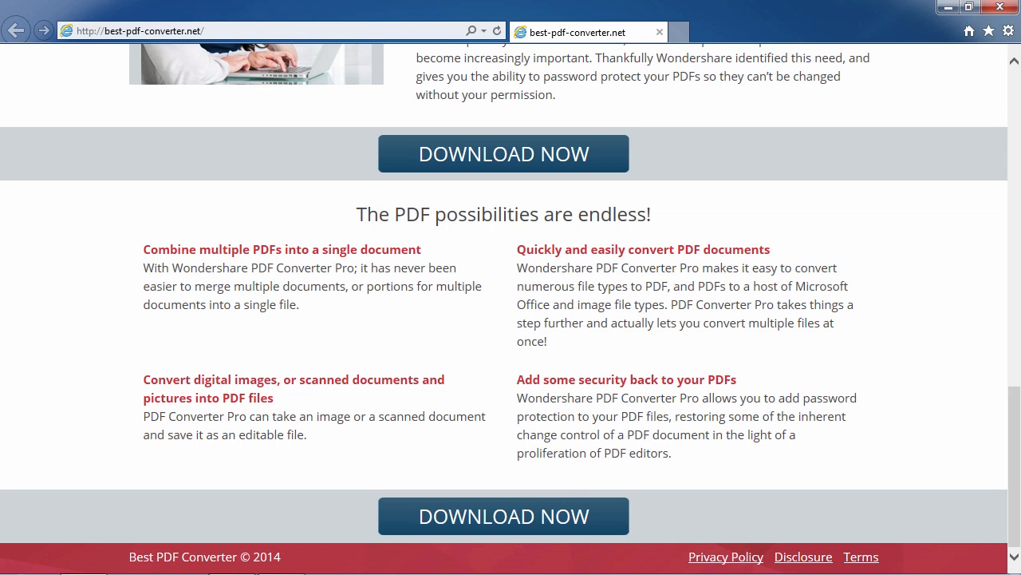